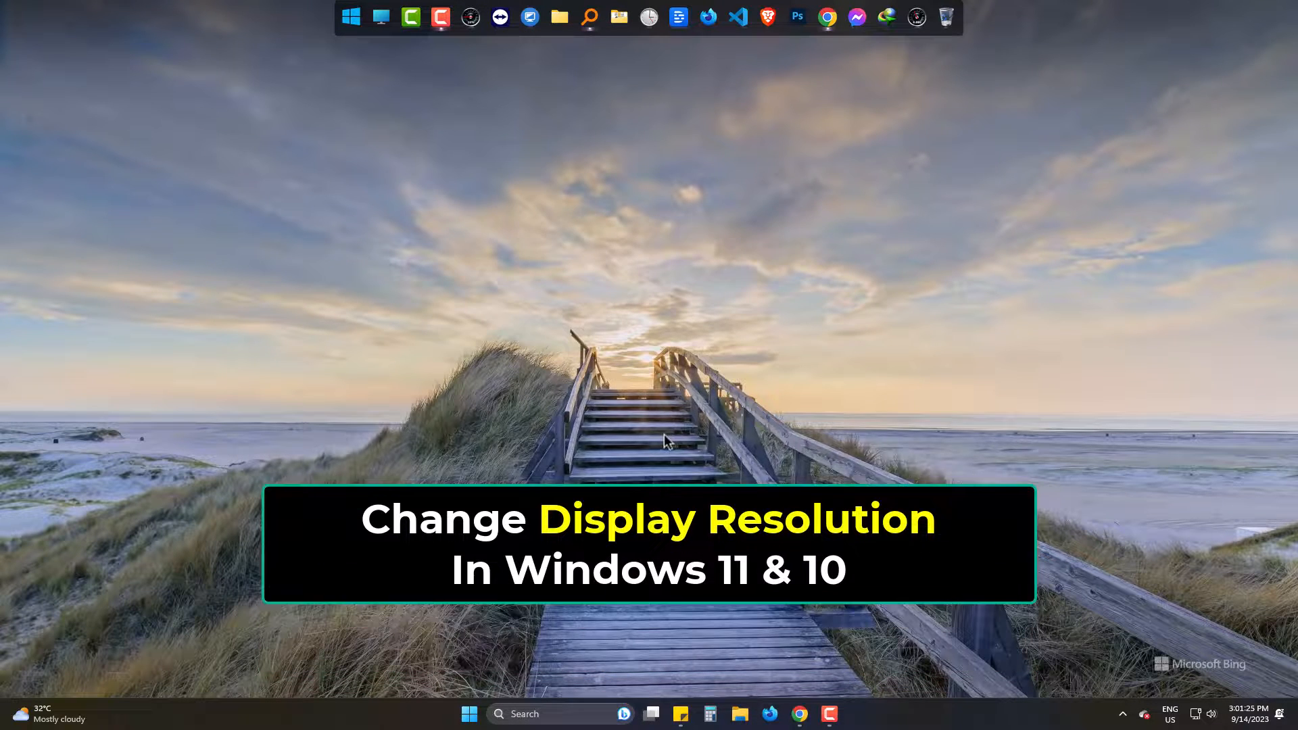
Open the Start menu from the taskbar.
click(469, 714)
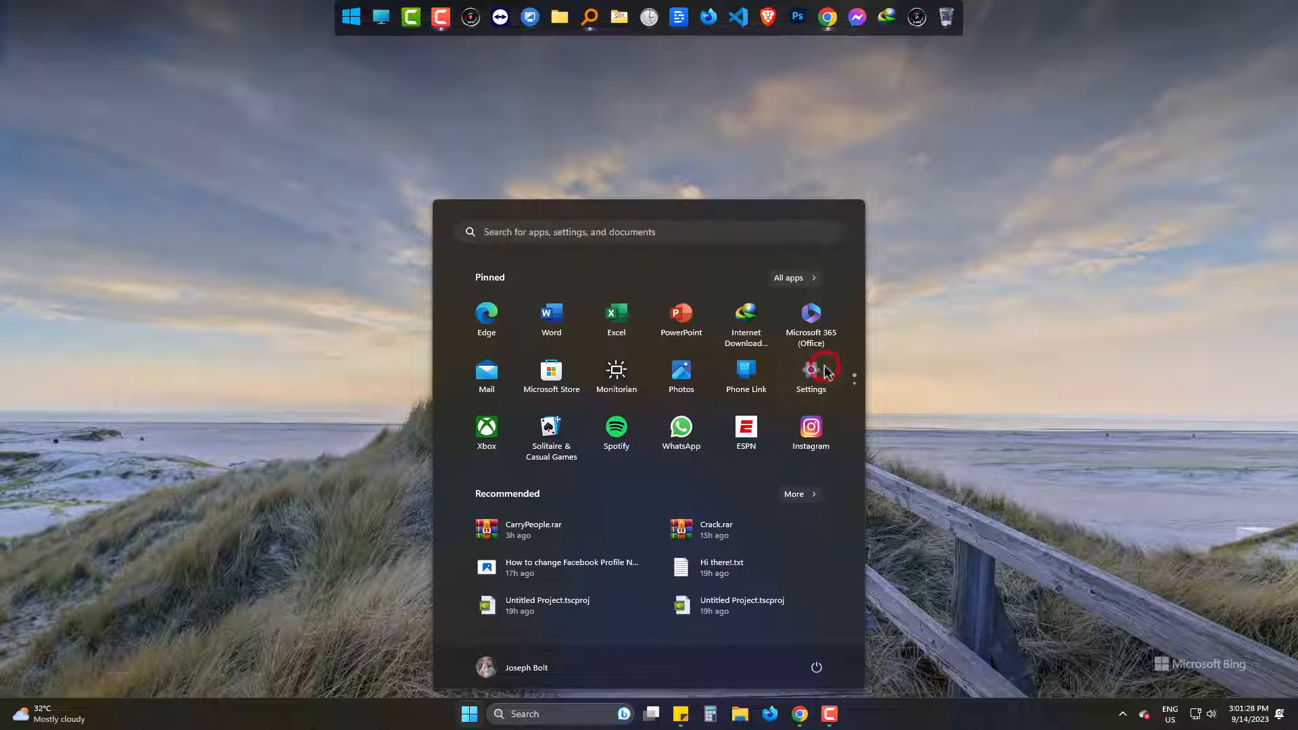
Launch Settings from the pinned apps and go to System > Display.
click(810, 376)
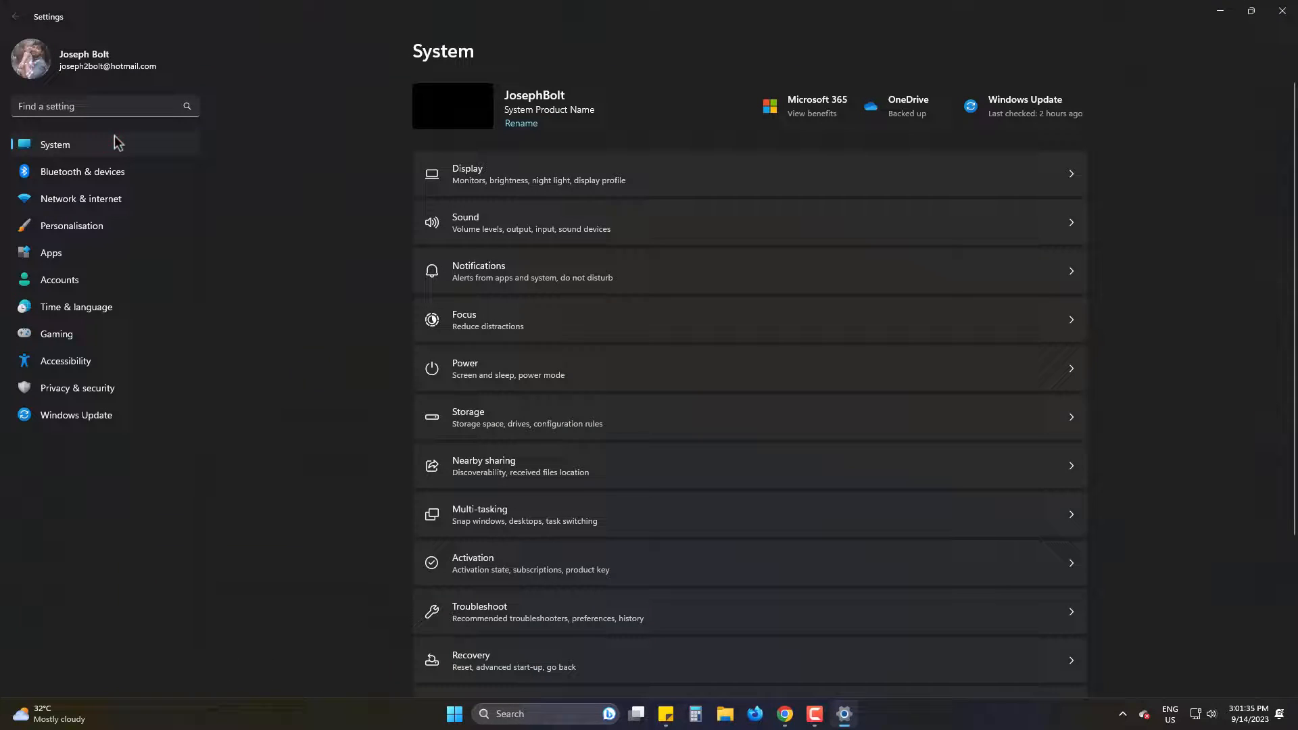
click(719, 174)
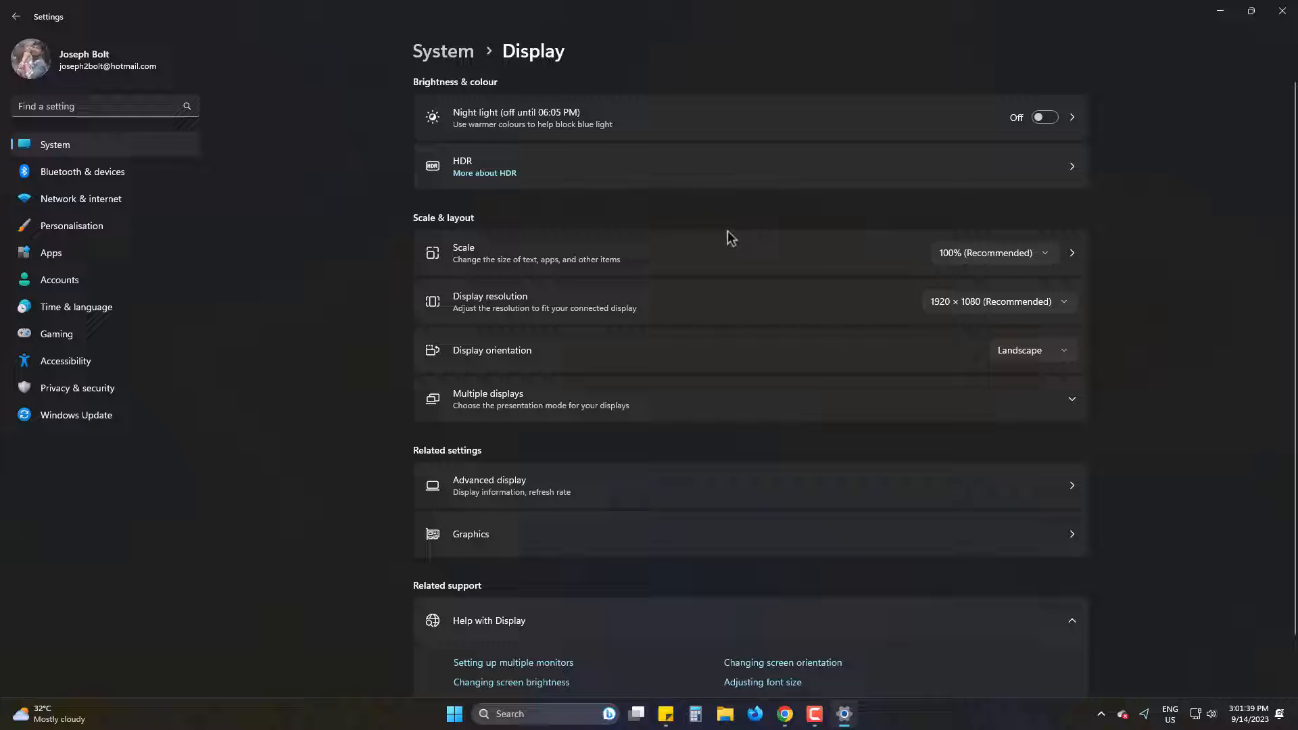
mouse_move(1062, 314)
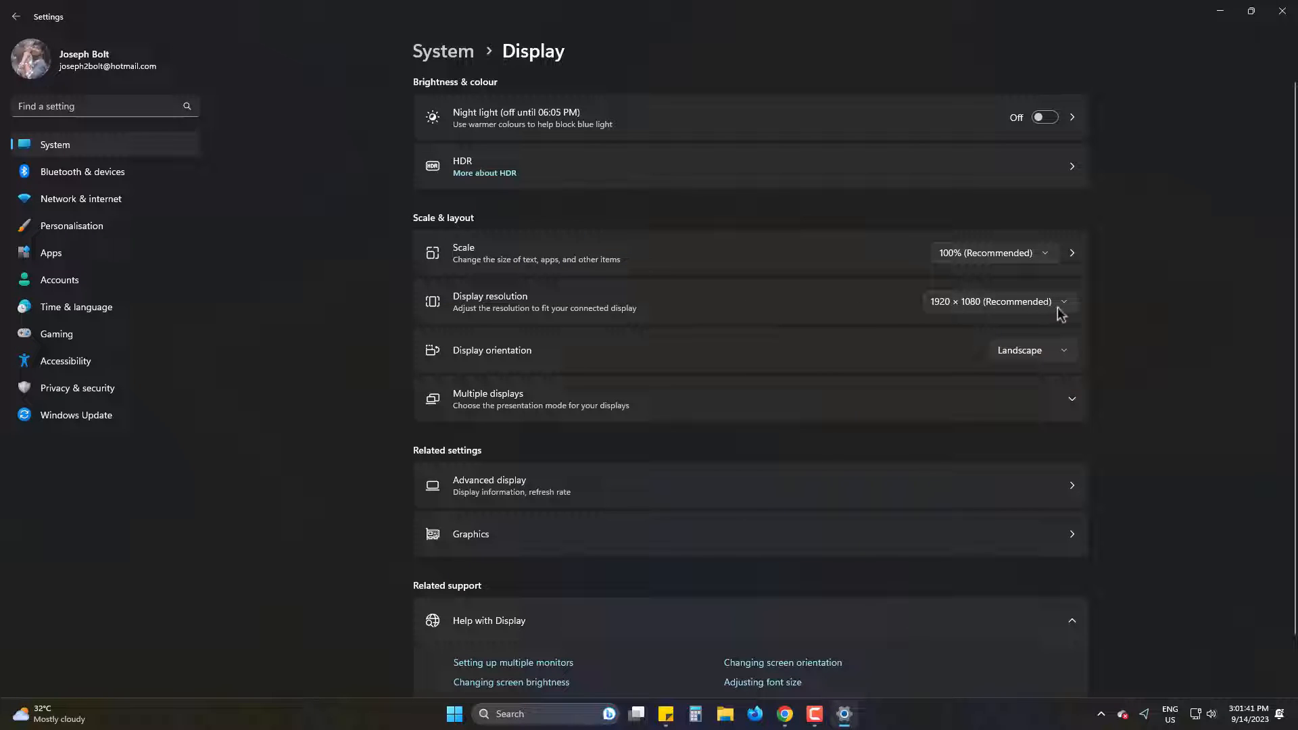
Apply 1366 × 768 from the resolution dropdown, then revert to 1920 × 1080.
click(1062, 302)
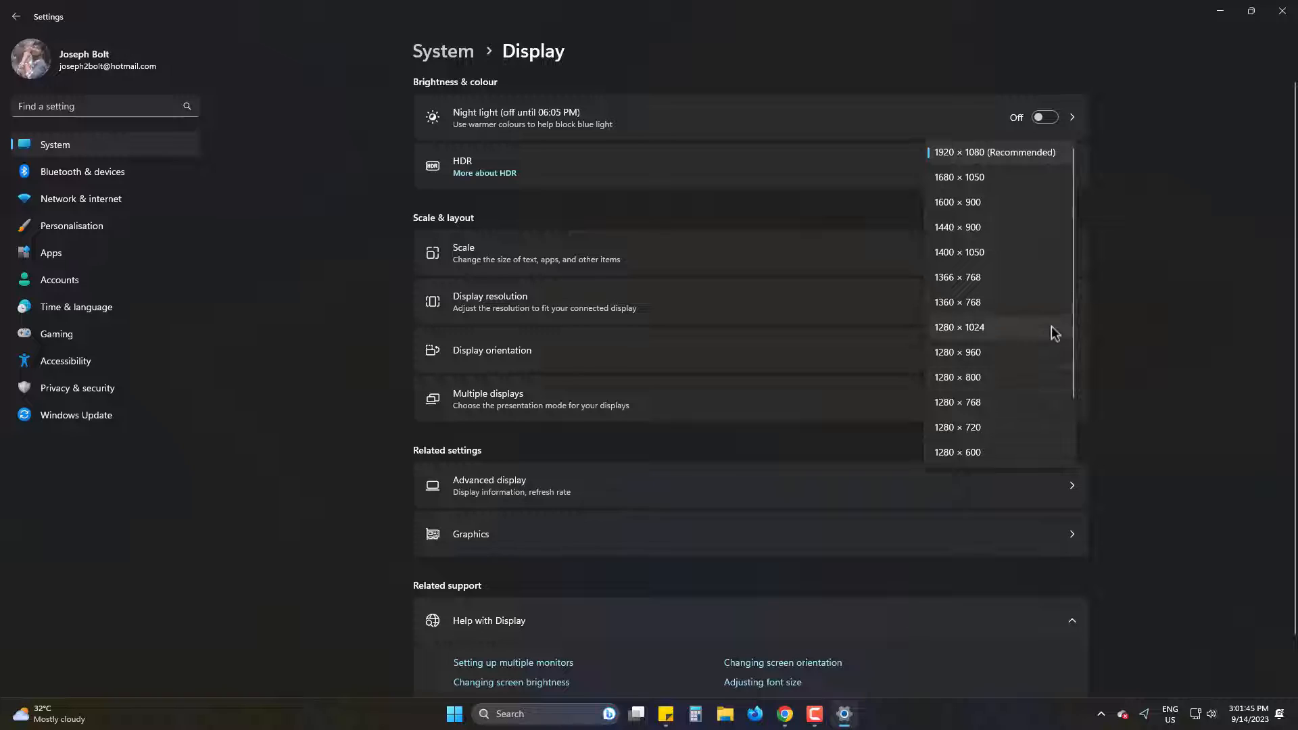
mouse_move(1180, 348)
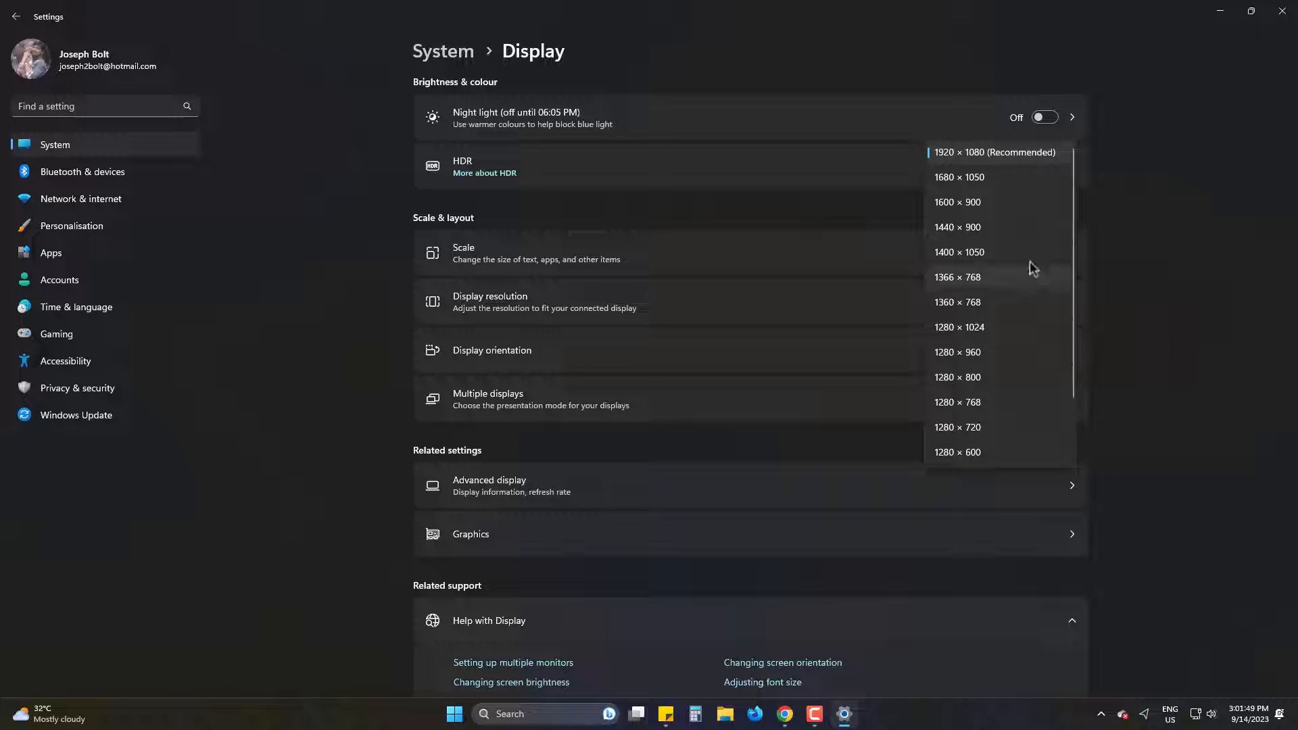
click(958, 277)
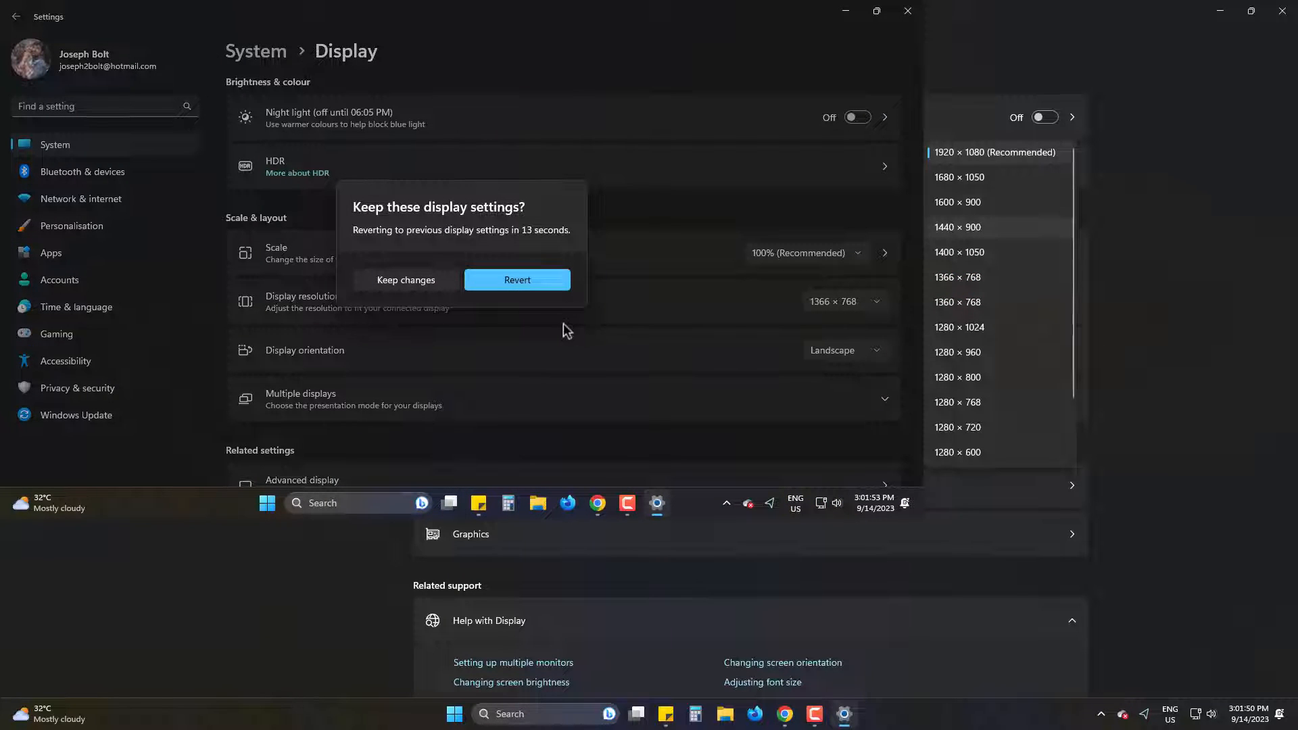
click(405, 280)
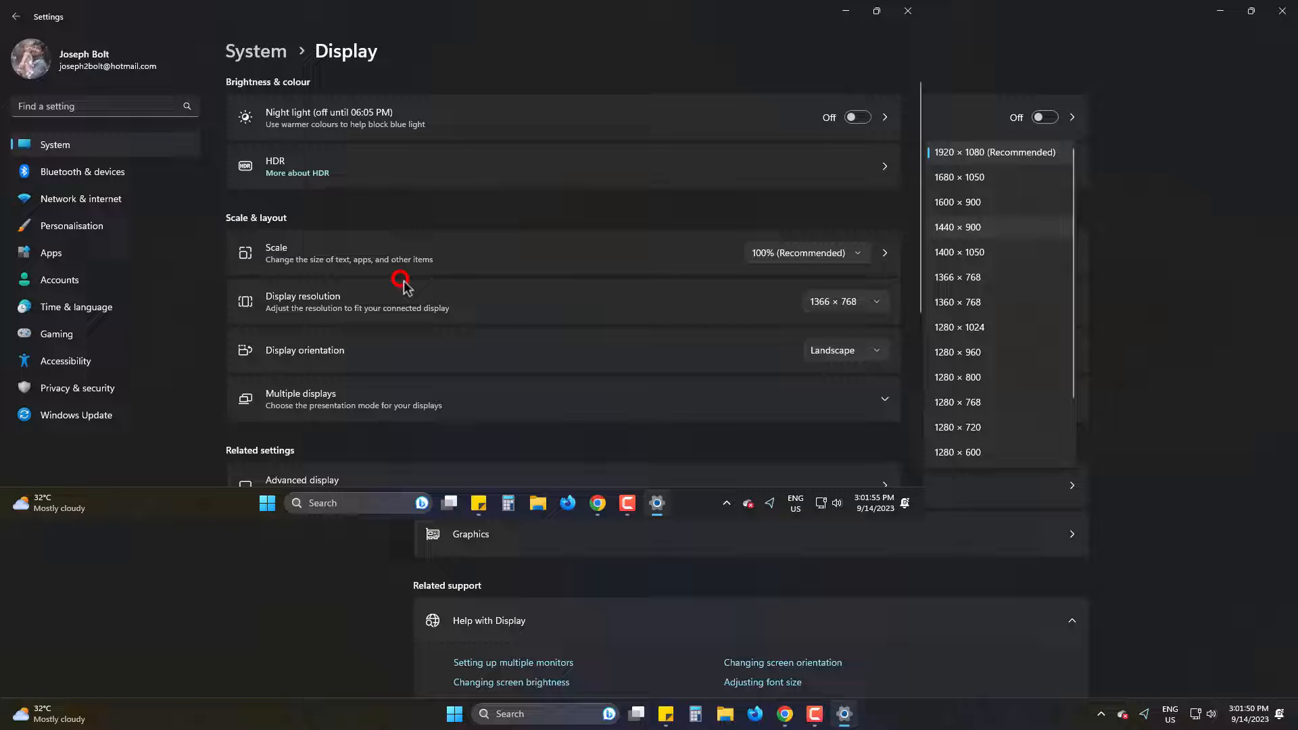
click(995, 152)
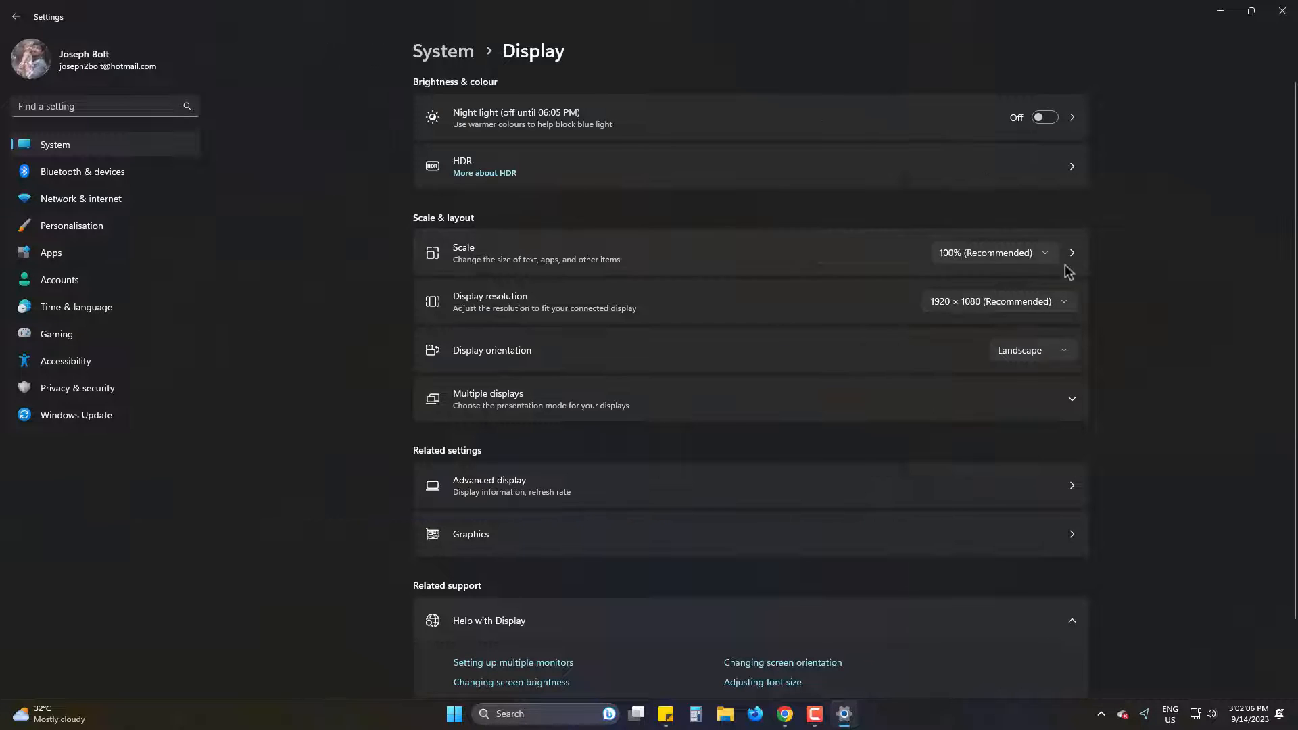
click(992, 252)
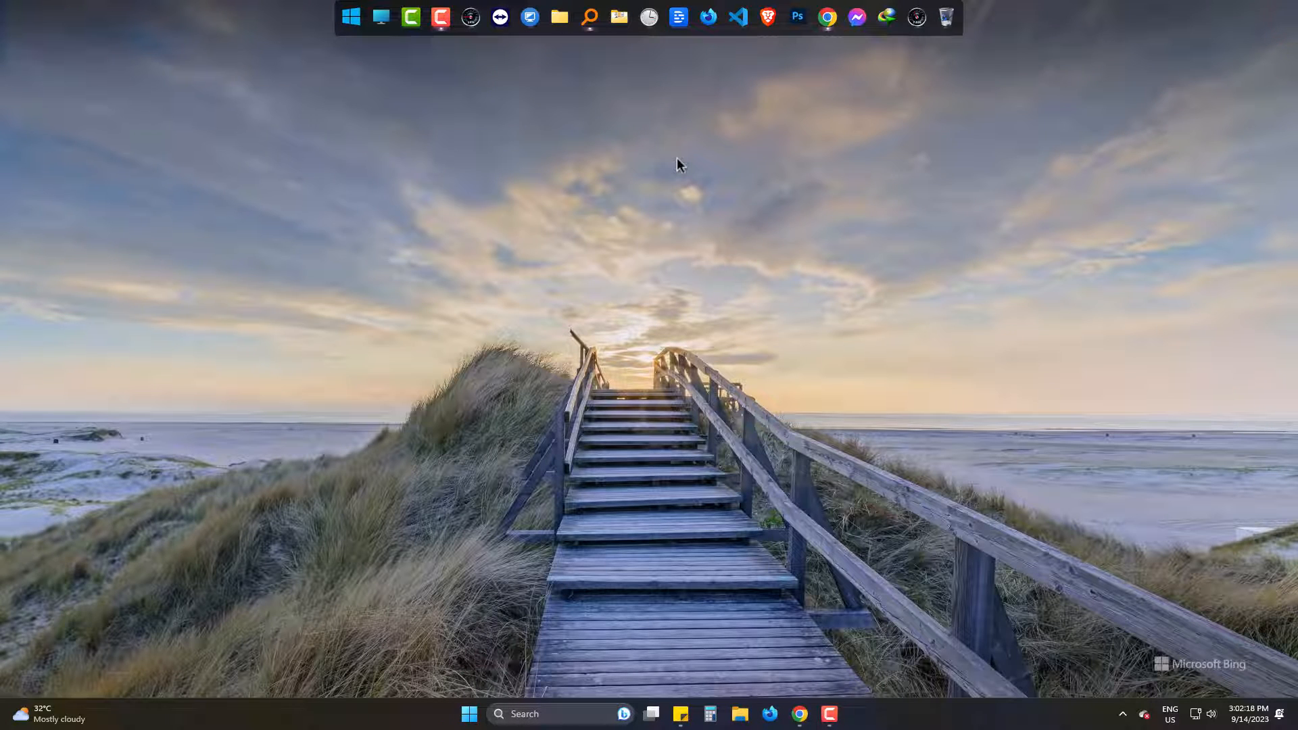
Choose Display settings from the desktop's right-click menu.
right_click(678, 164)
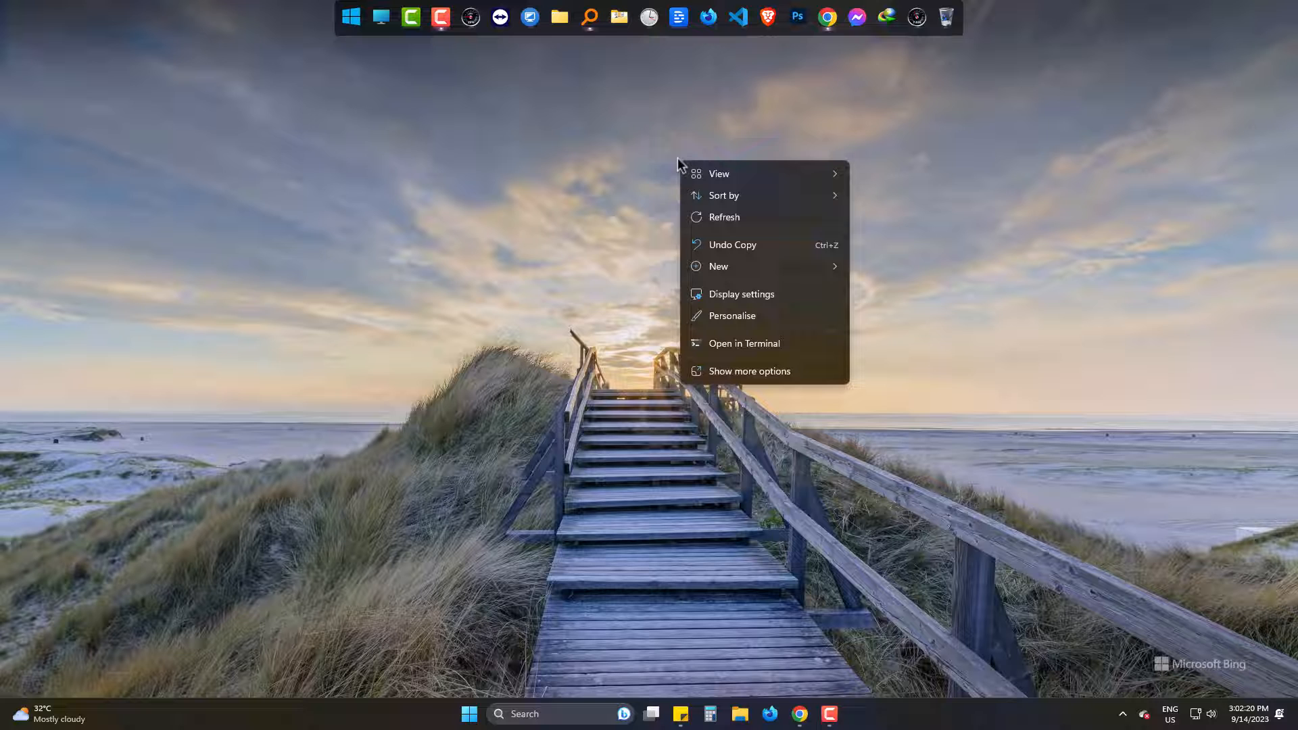
click(826, 300)
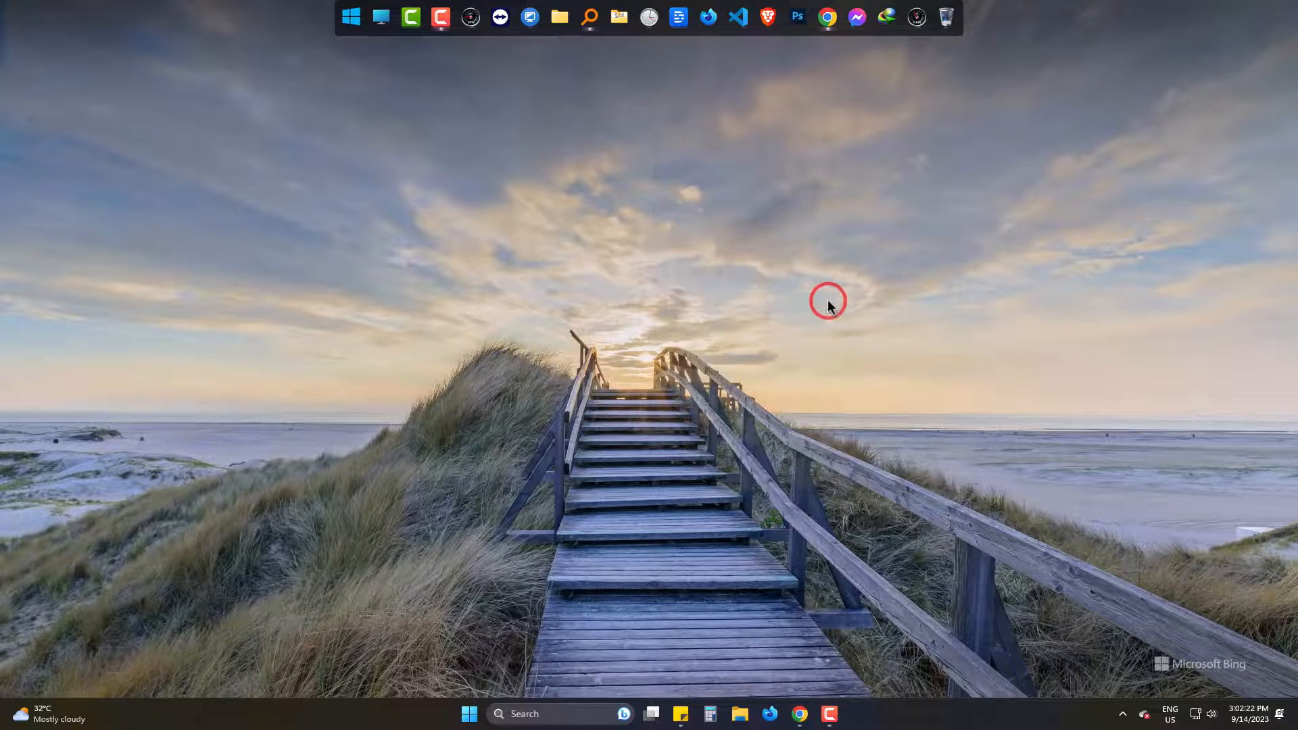